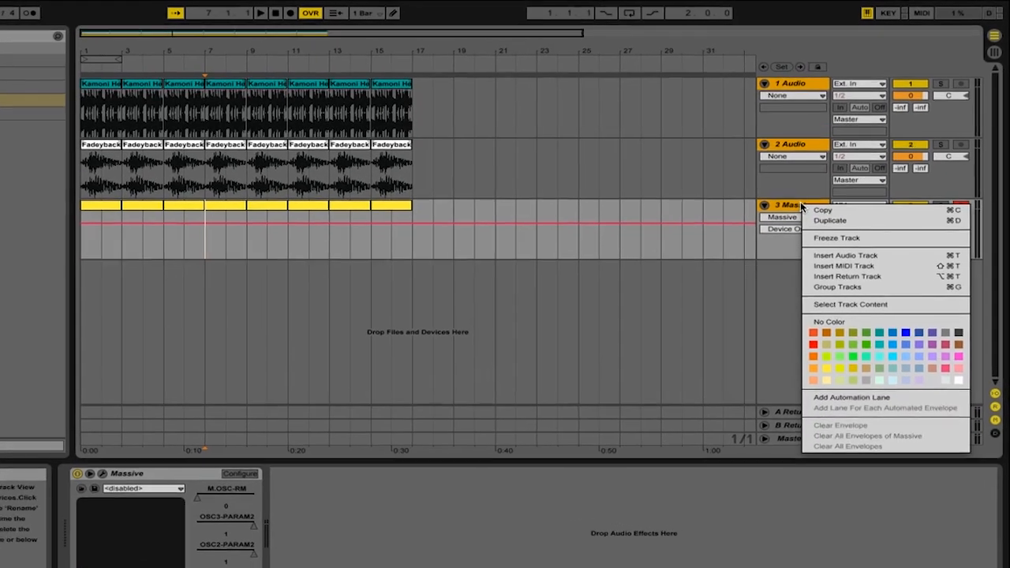
{"action": "mouse_move", "coordinate": [833, 299]}
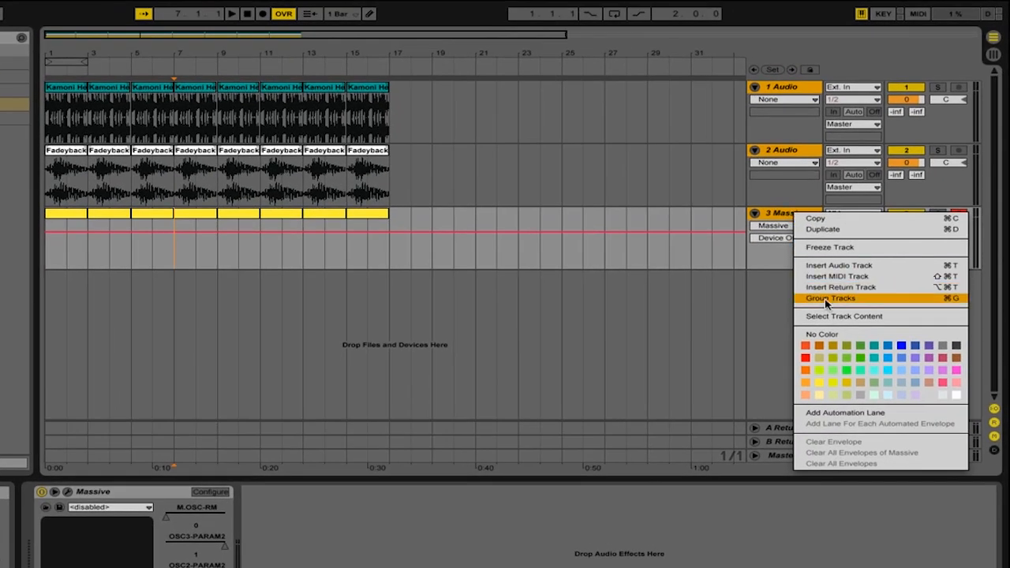
Step: Group tracks 2 Audio, 3 Audio and 4 Massive into a new group track
{"action": "left_click", "coordinate": [830, 298]}
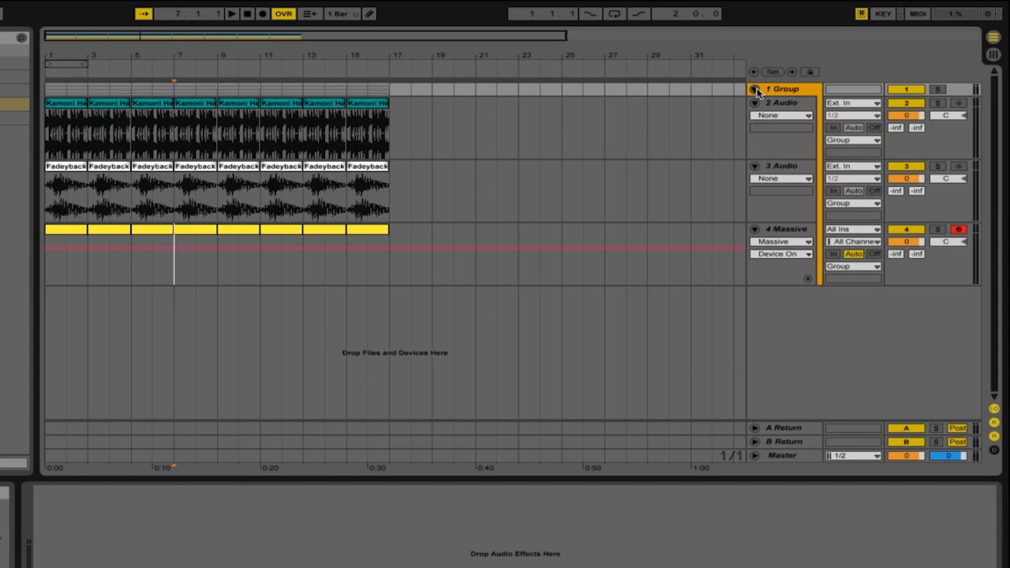
{"action": "left_click", "coordinate": [755, 88]}
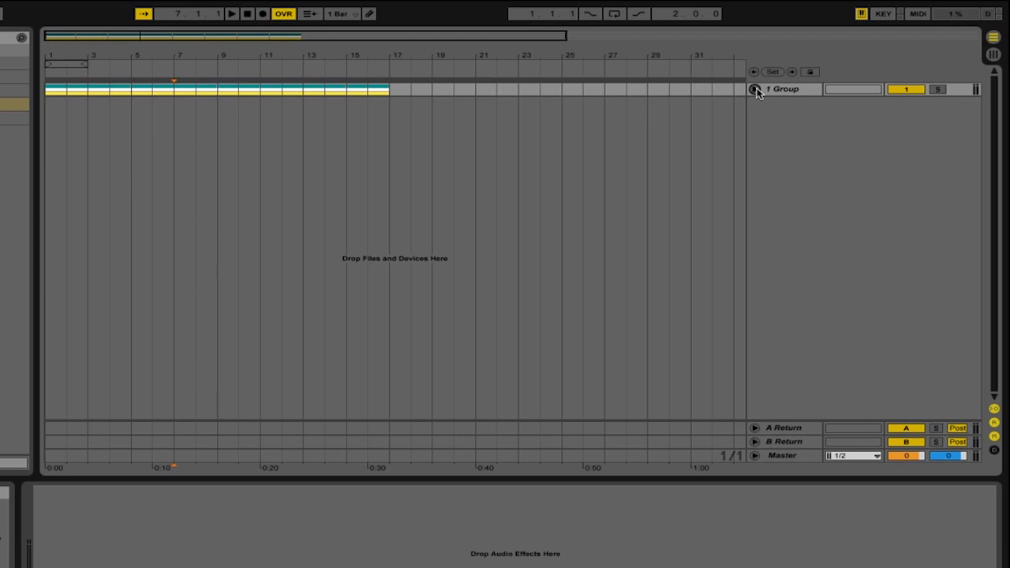
{"action": "left_click", "coordinate": [754, 89]}
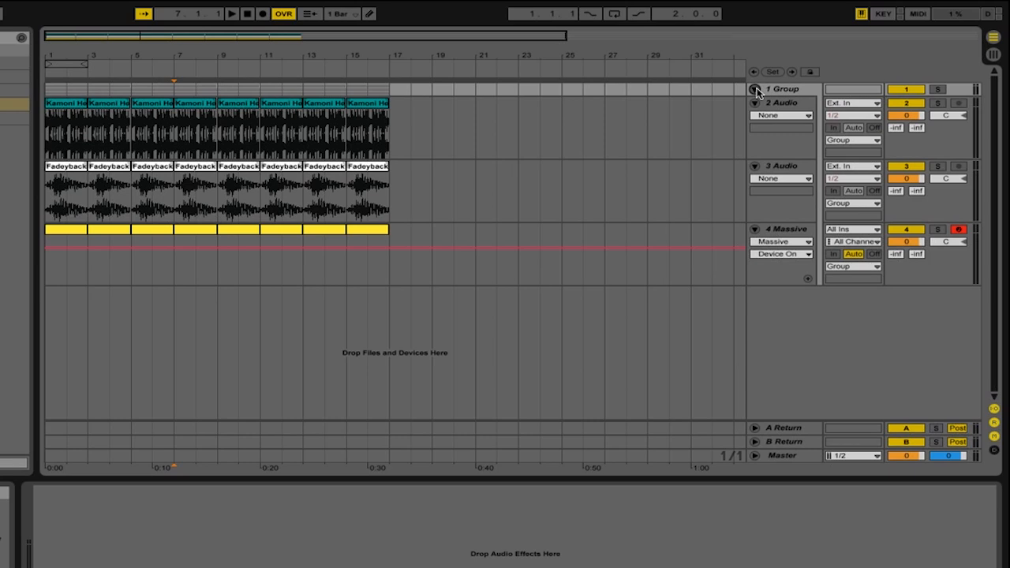
Step: Show the Audio To routing choices for track 2 Audio, currently set to Group
{"action": "left_click", "coordinate": [851, 139]}
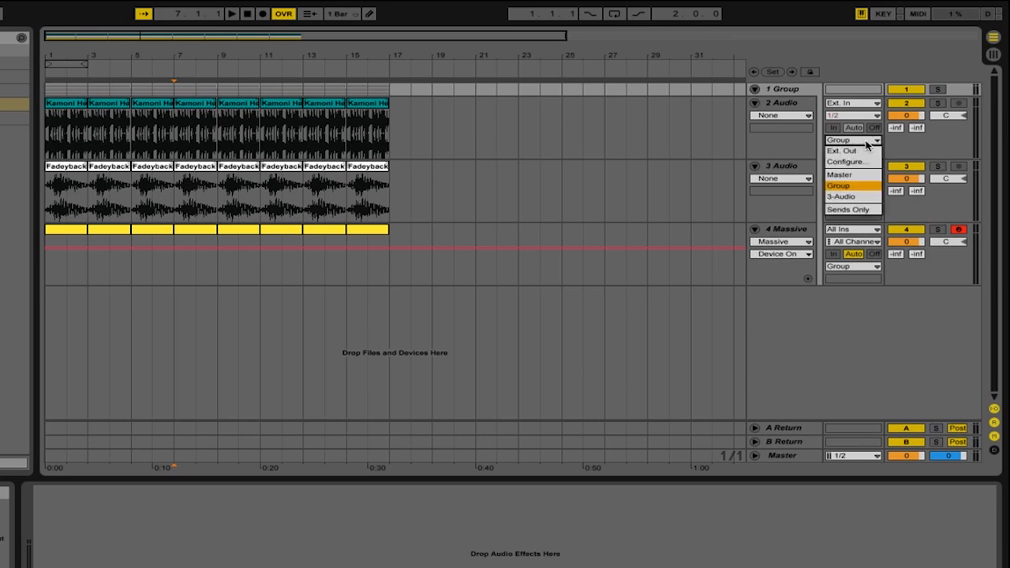
{"action": "mouse_move", "coordinate": [861, 152]}
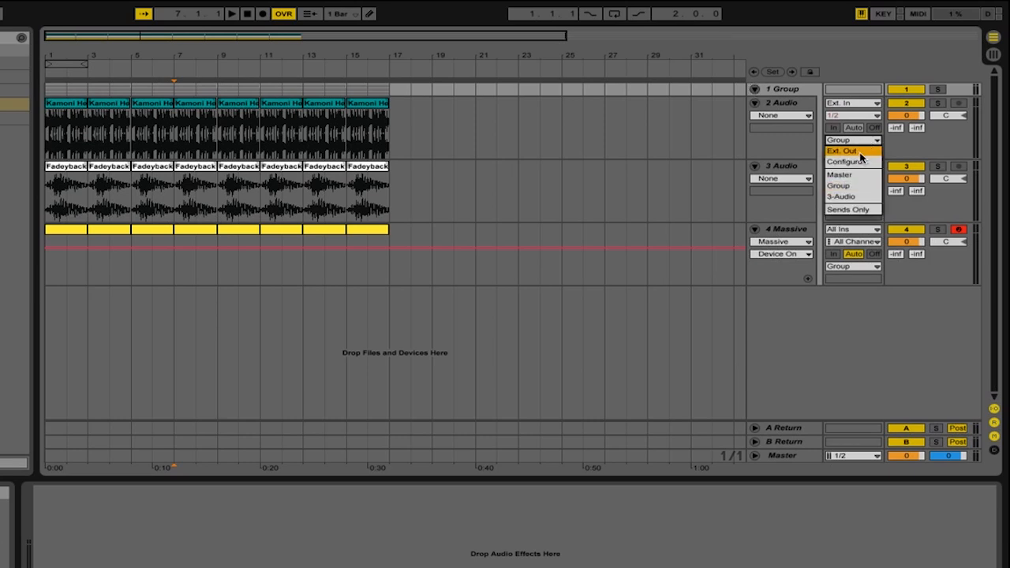
{"action": "mouse_move", "coordinate": [855, 195]}
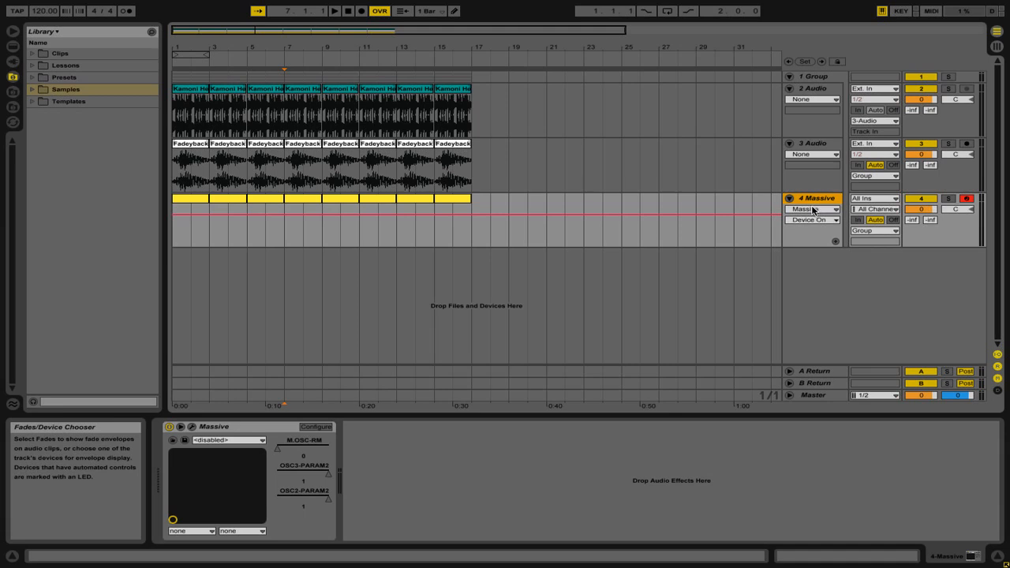
{"action": "mouse_move", "coordinate": [818, 198]}
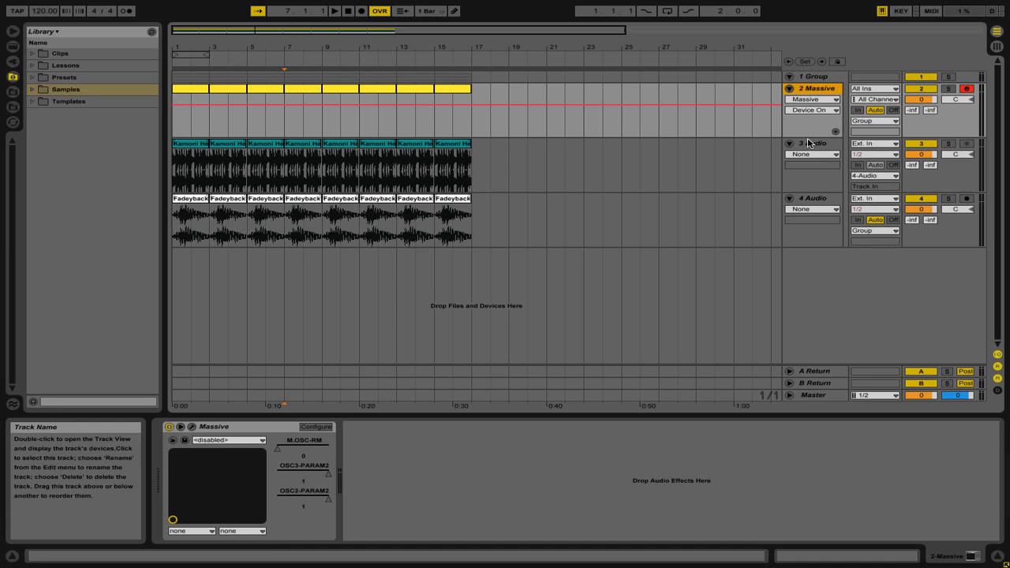
{"action": "mouse_move", "coordinate": [808, 130]}
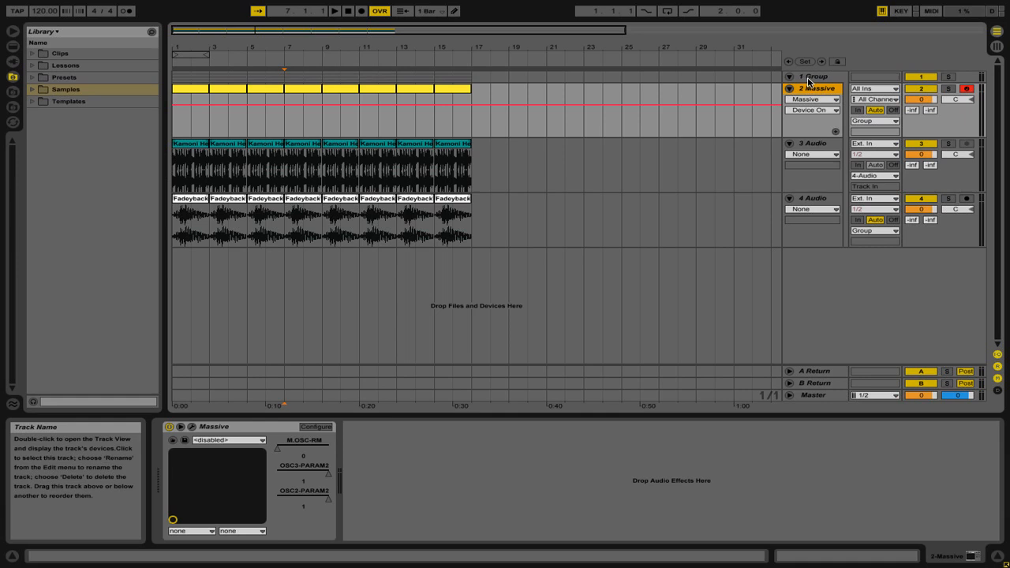
Step: Ungroup the Group track so Massive, 2 Audio and 3 Audio stand alone again
{"action": "right_click", "coordinate": [811, 72]}
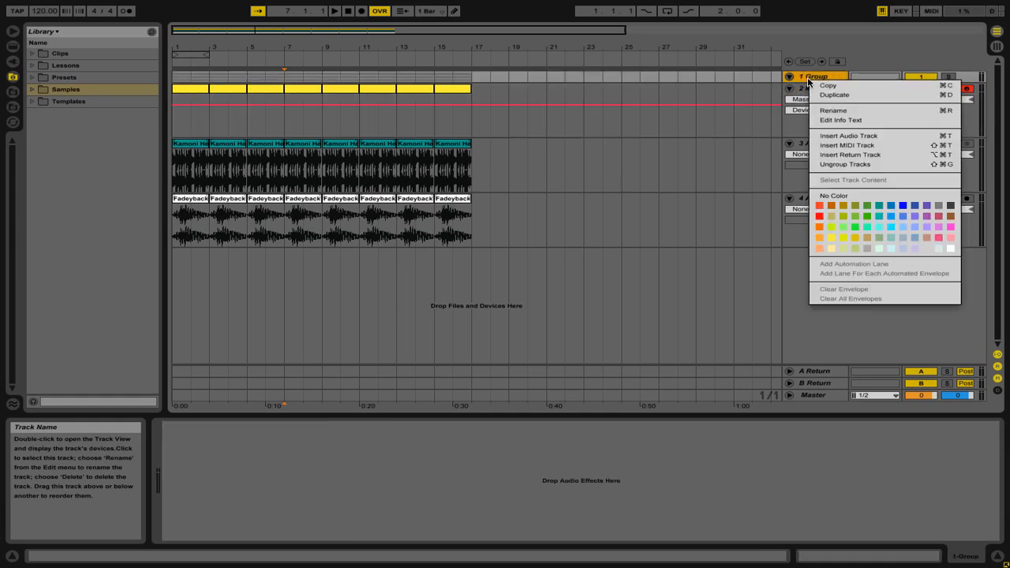
{"action": "mouse_move", "coordinate": [846, 164]}
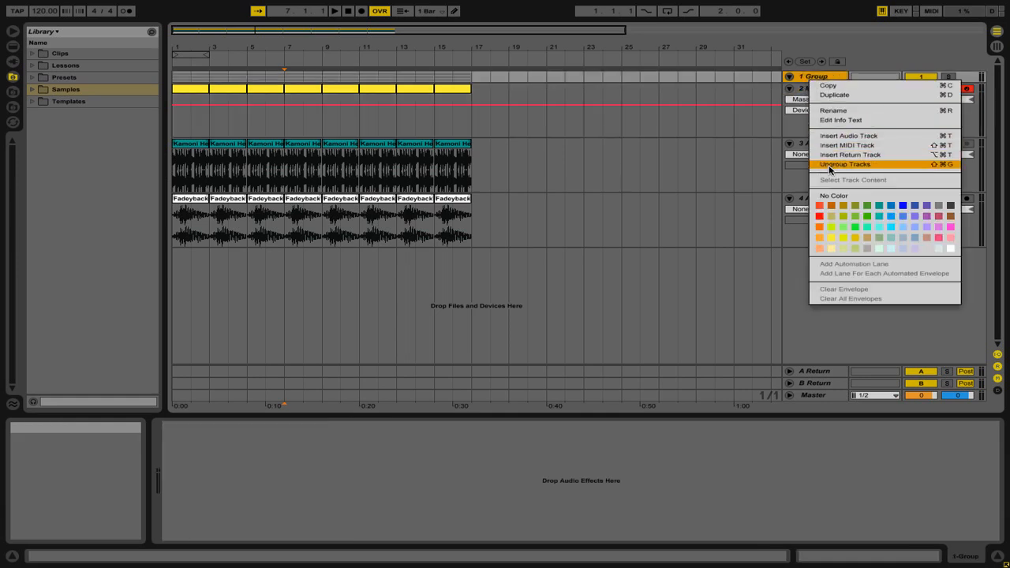
{"action": "left_click", "coordinate": [848, 164]}
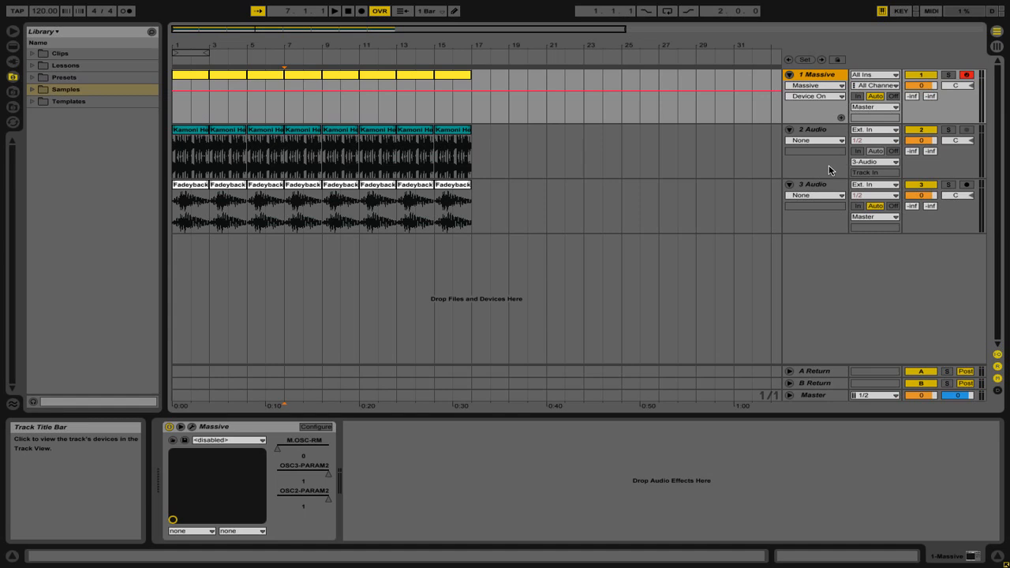